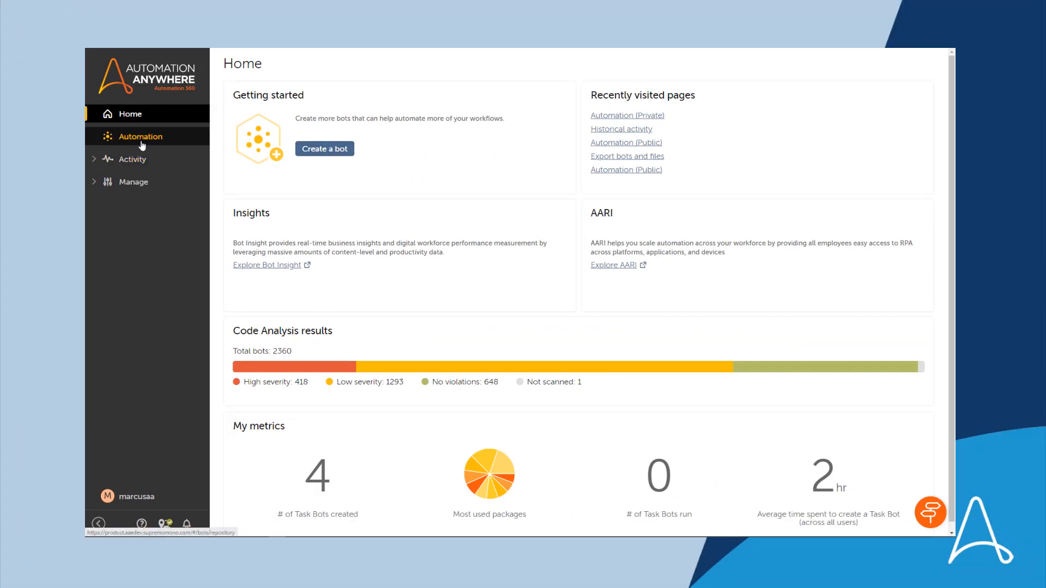
Export InvoiceProcessingScheduled from A360_Finance with all packages as Export_Invoice_Processing_V2
left_click(140, 137)
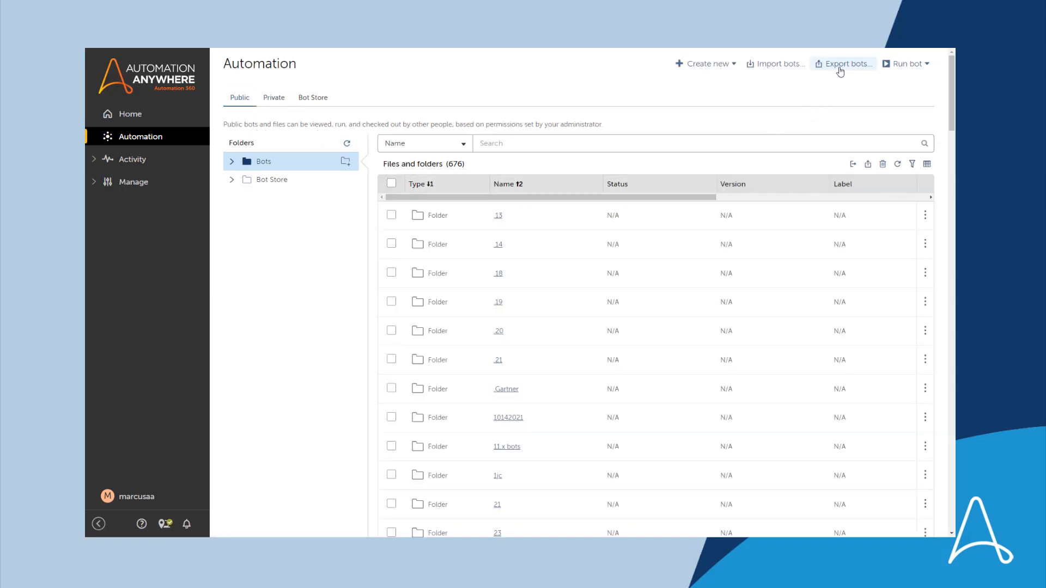
left_click(843, 63)
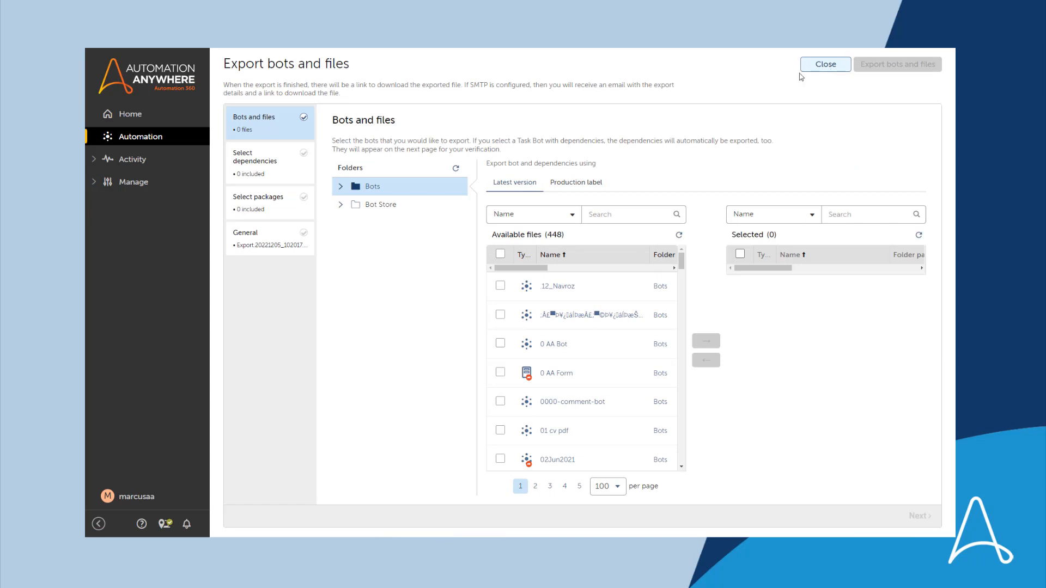
left_click(340, 186)
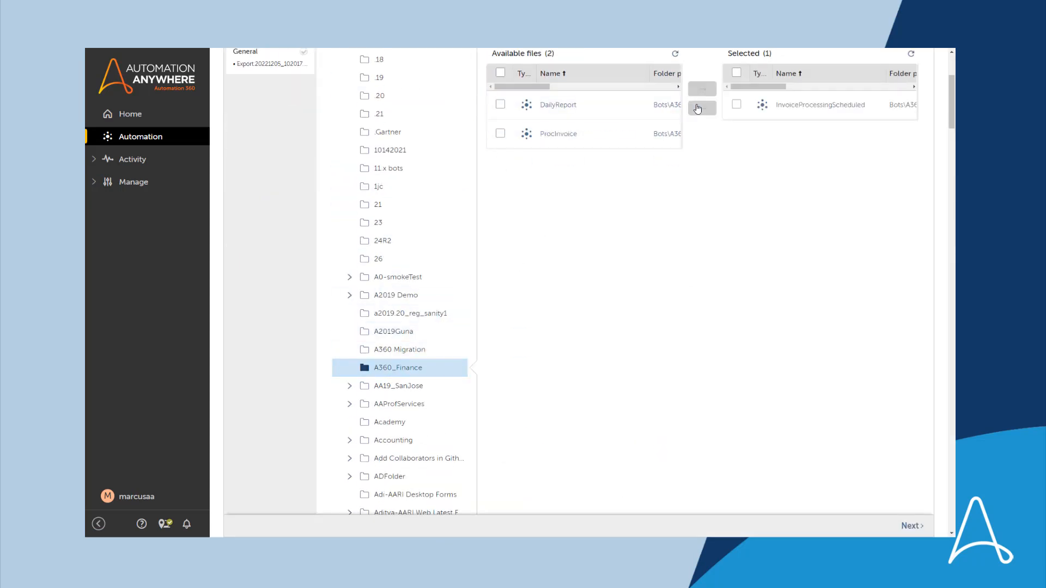
left_click(910, 525)
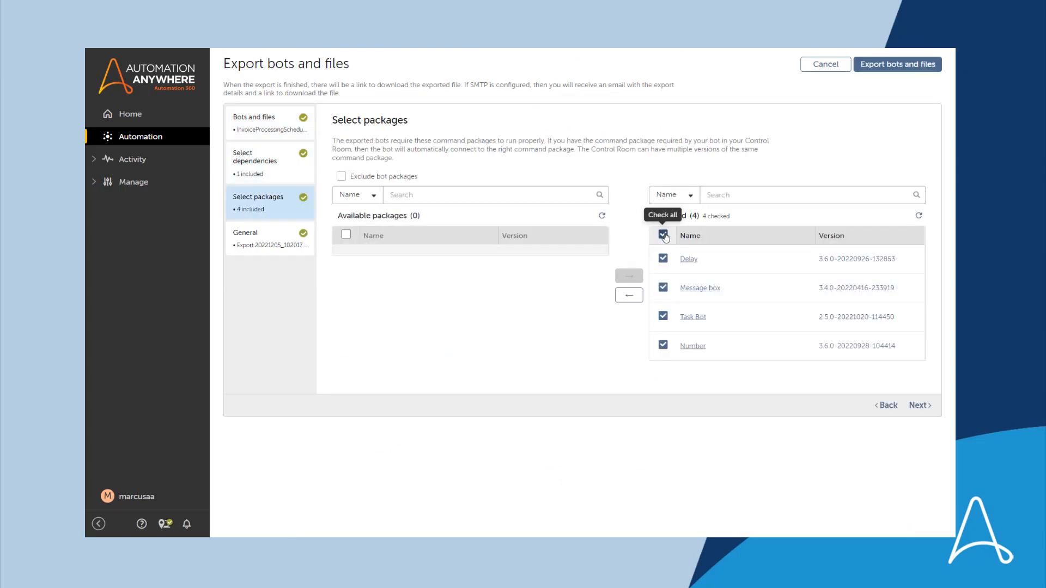
left_click(919, 405)
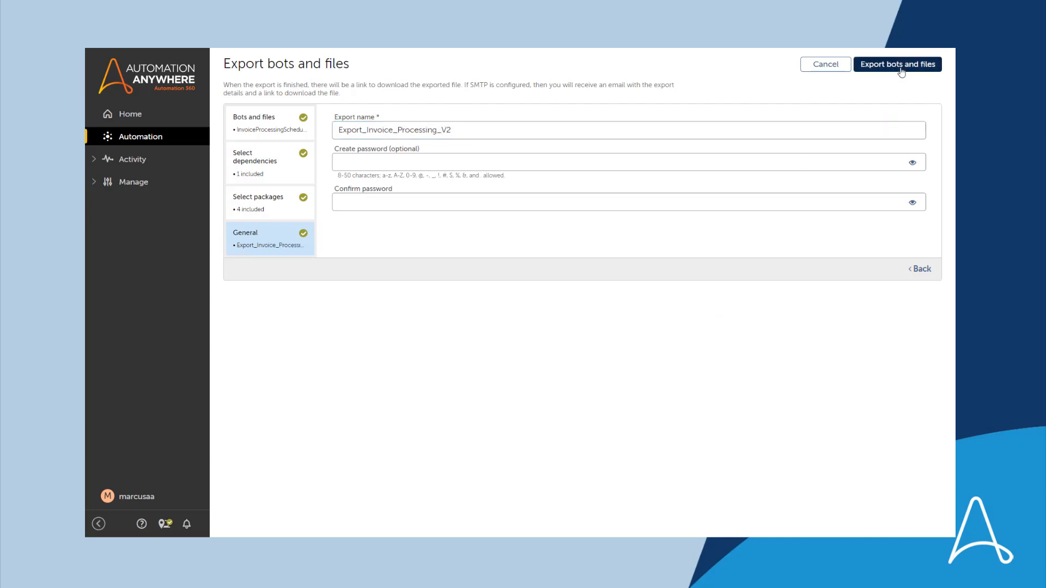
left_click(897, 64)
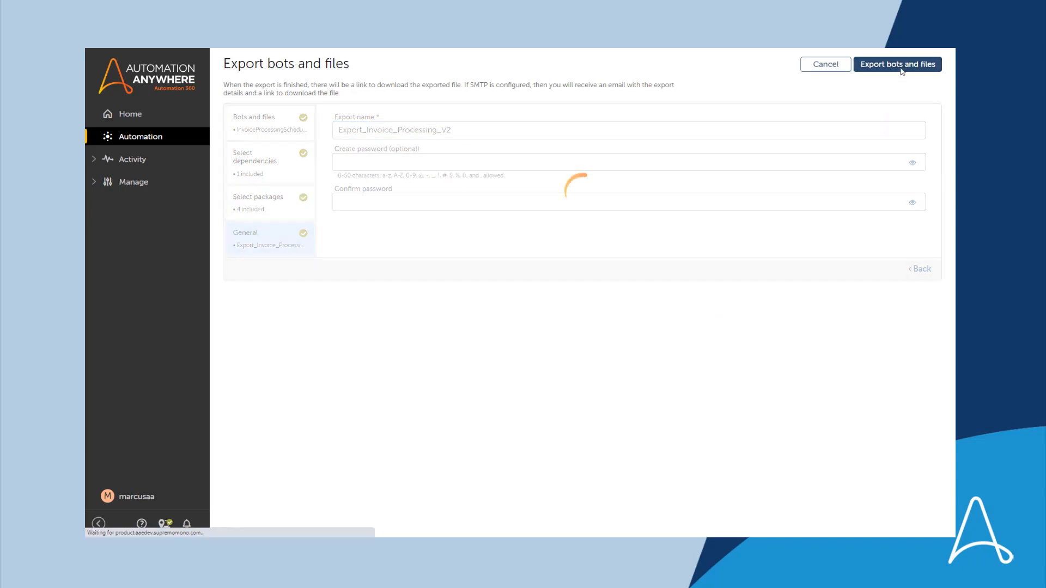
In Success notifications, show then hide the latest Export_Invoice_Processing_V2 export details
left_click(897, 64)
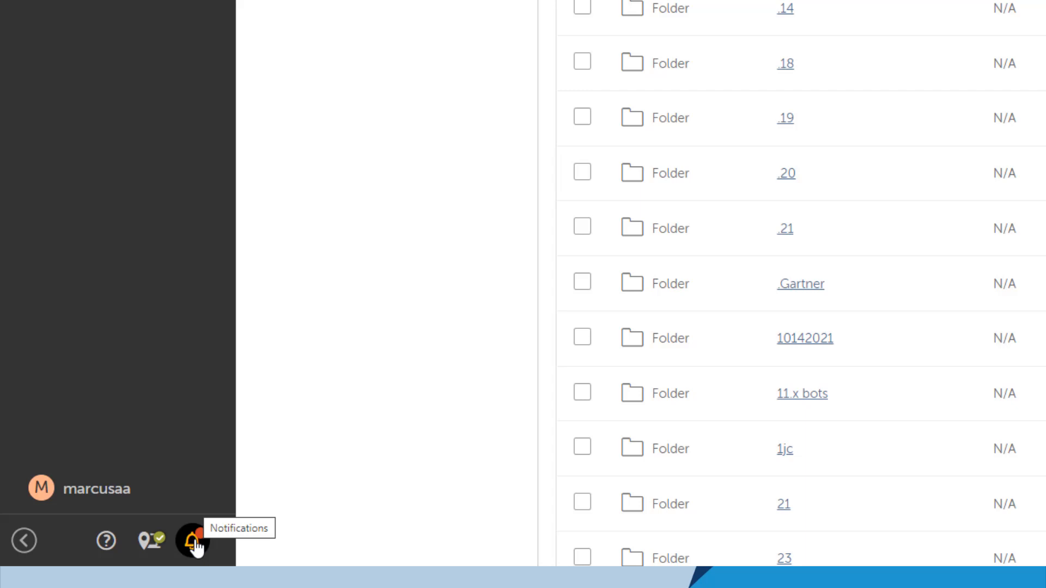
left_click(193, 541)
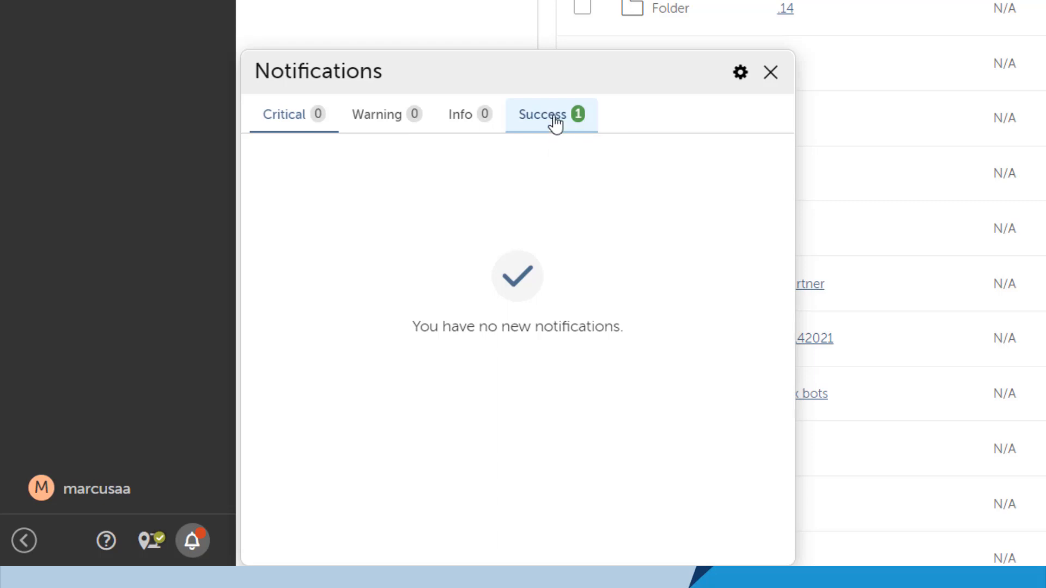
left_click(551, 115)
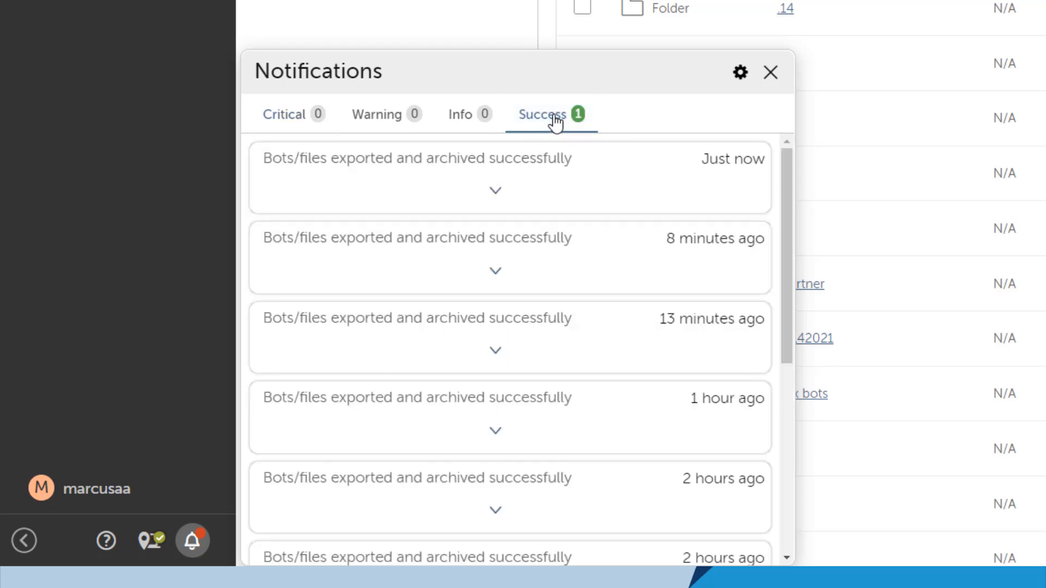
mouse_move(518, 192)
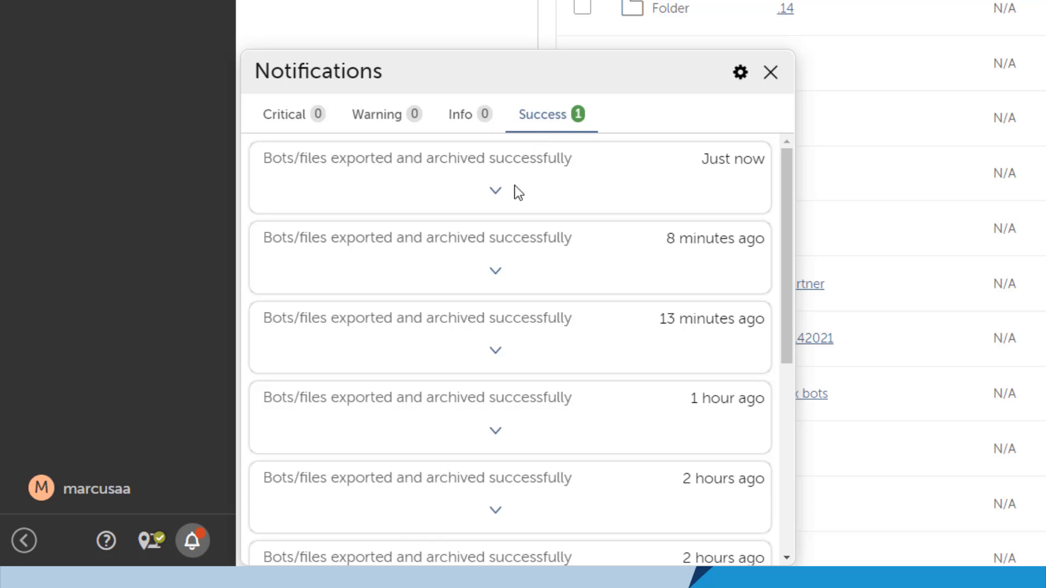
mouse_move(495, 190)
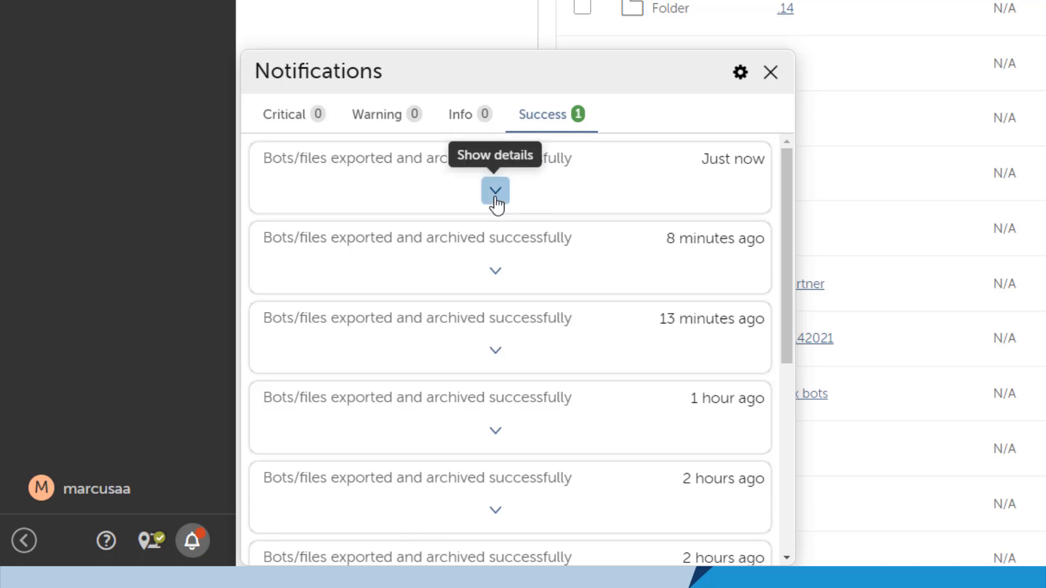
left_click(495, 190)
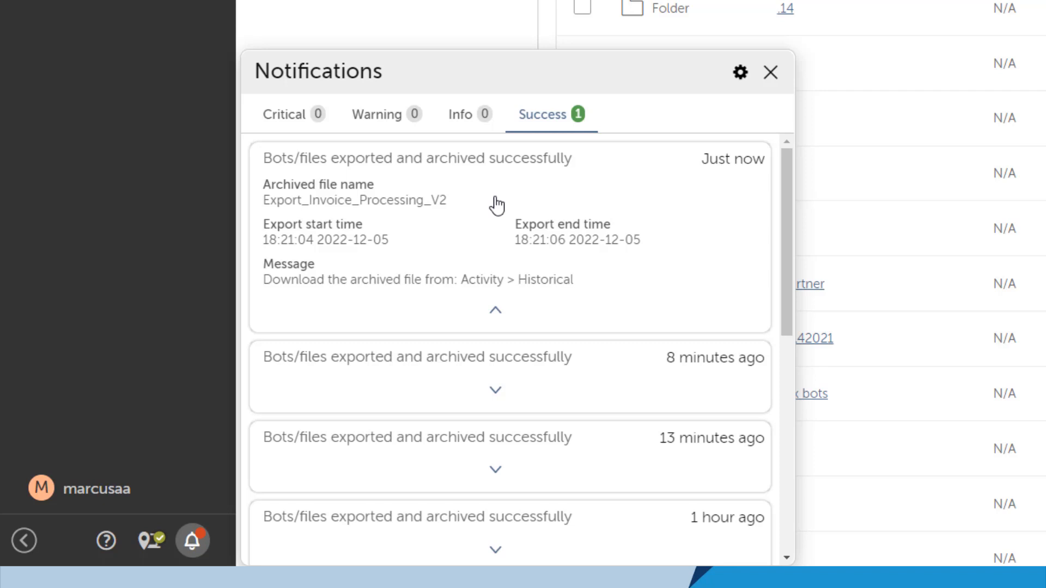
mouse_move(448, 220)
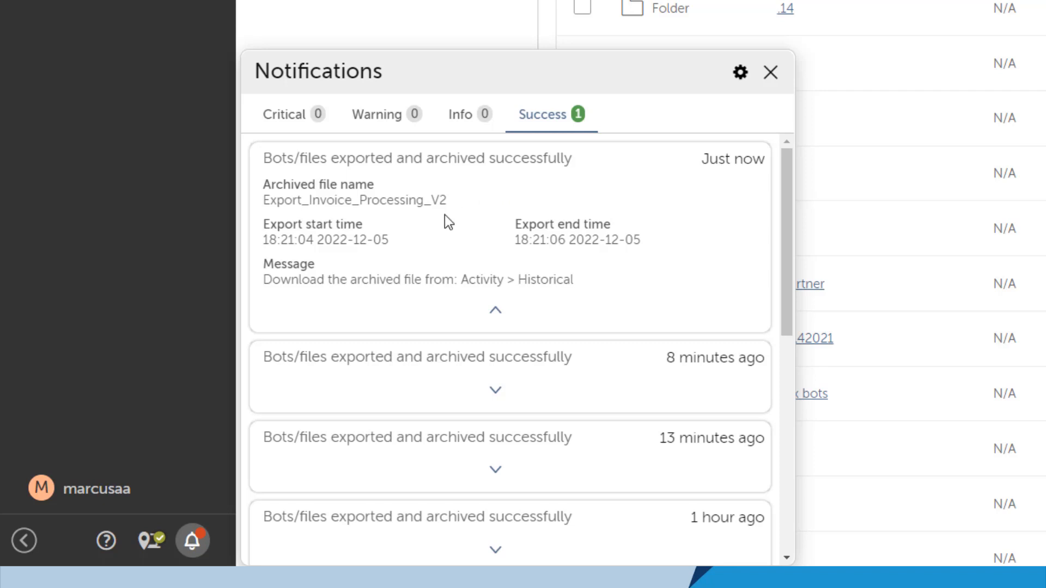
mouse_move(475, 285)
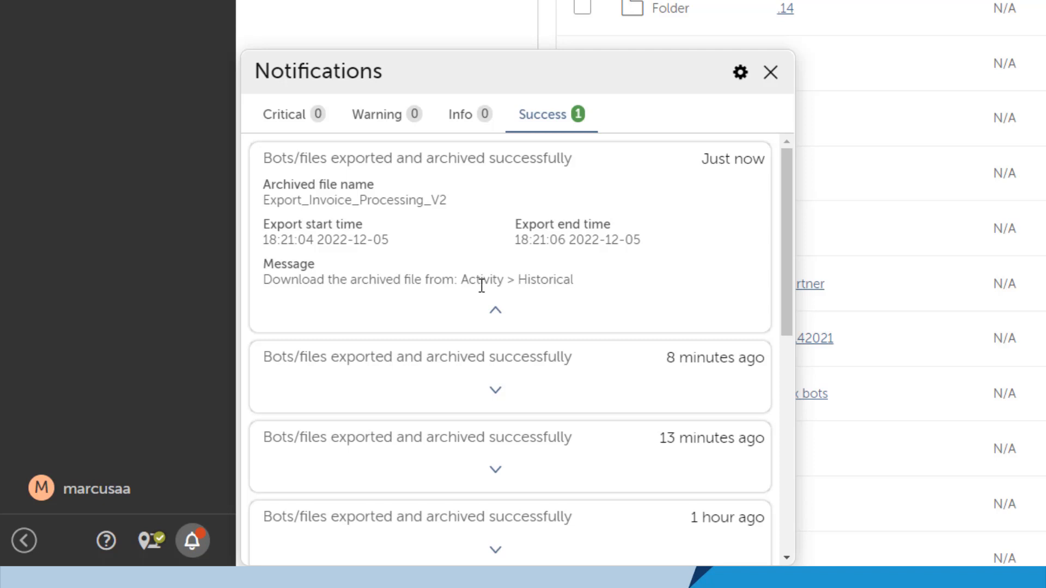
mouse_move(494, 311)
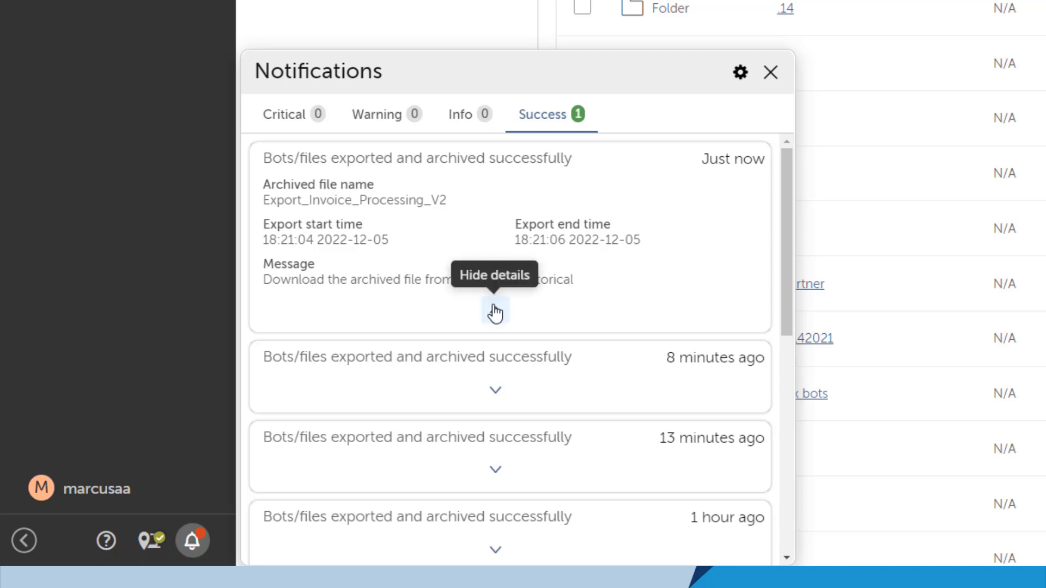
left_click(494, 312)
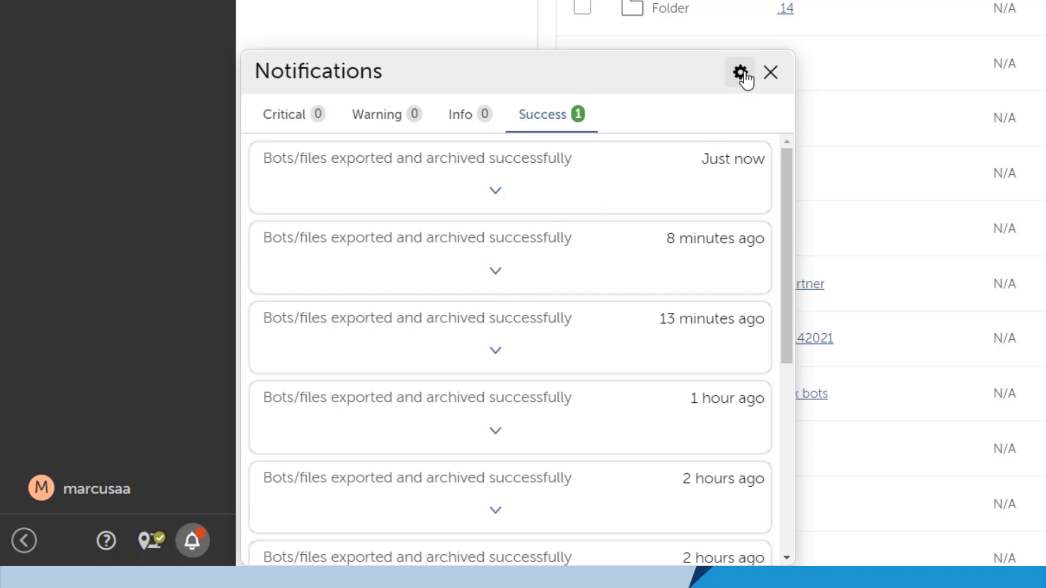
Turn automation and platform event notifications off, then back on
left_click(739, 72)
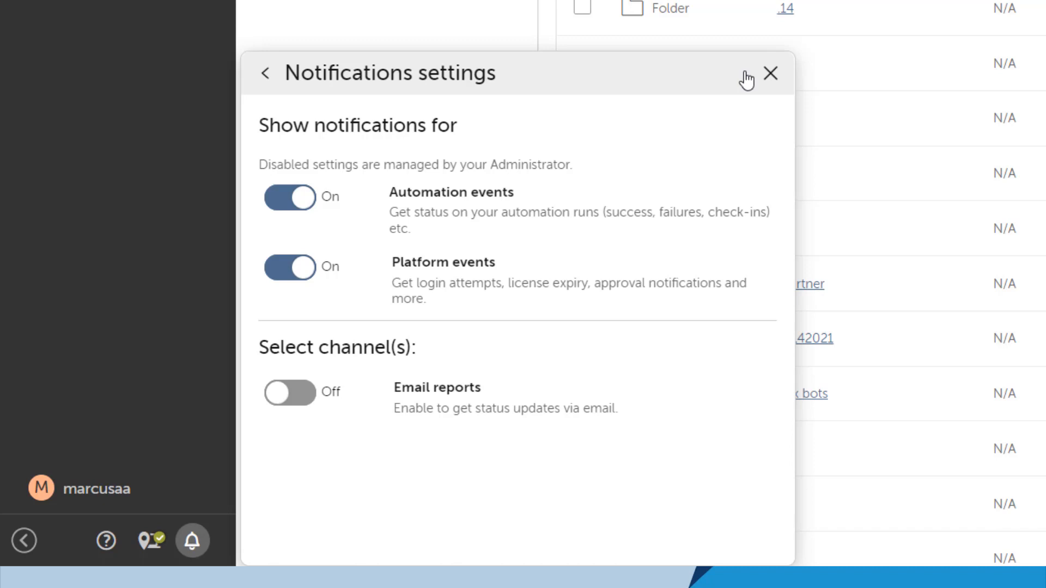
mouse_move(685, 122)
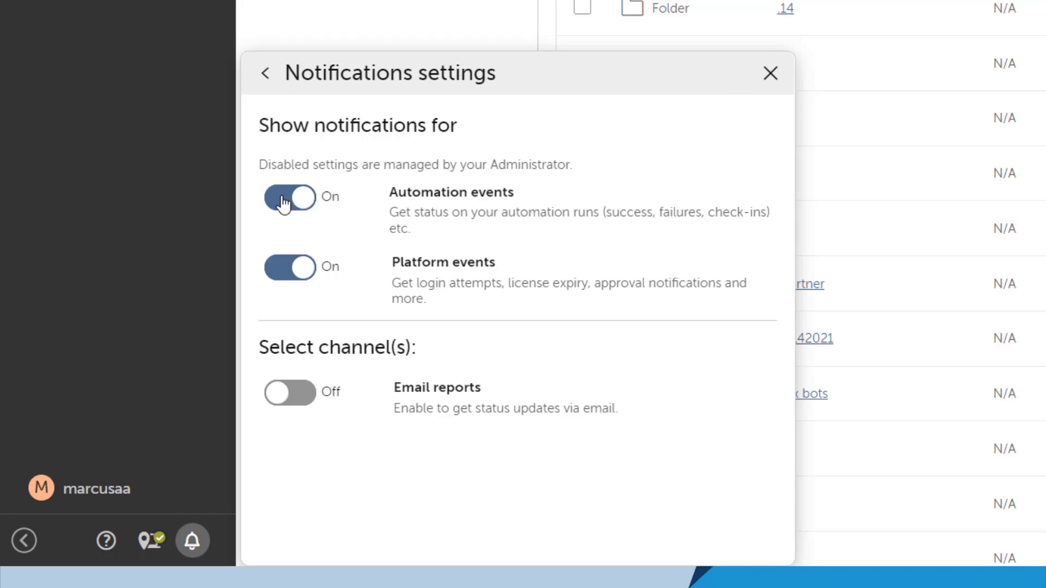
left_click(289, 196)
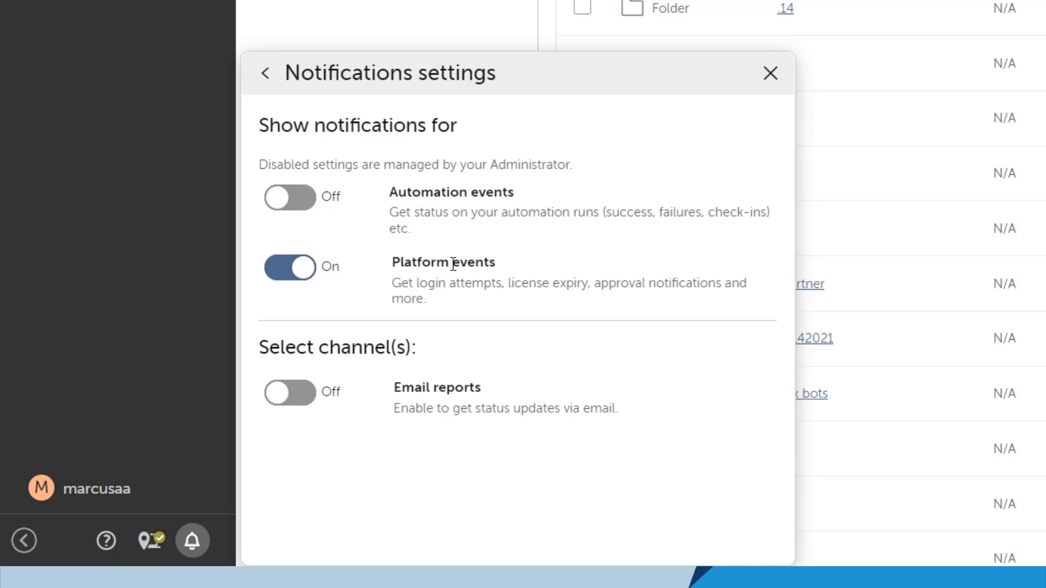
left_click(289, 266)
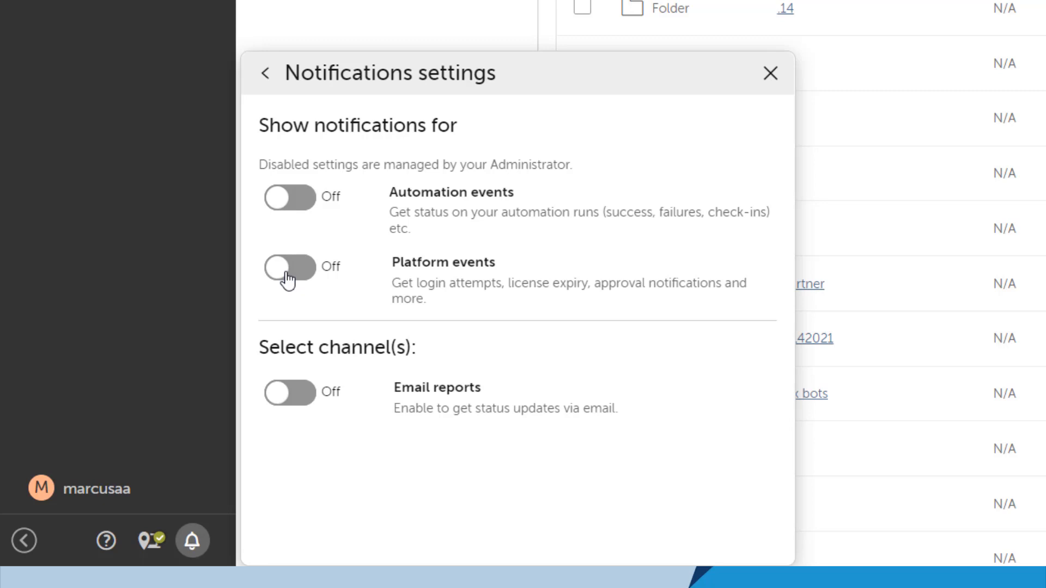
left_click(289, 267)
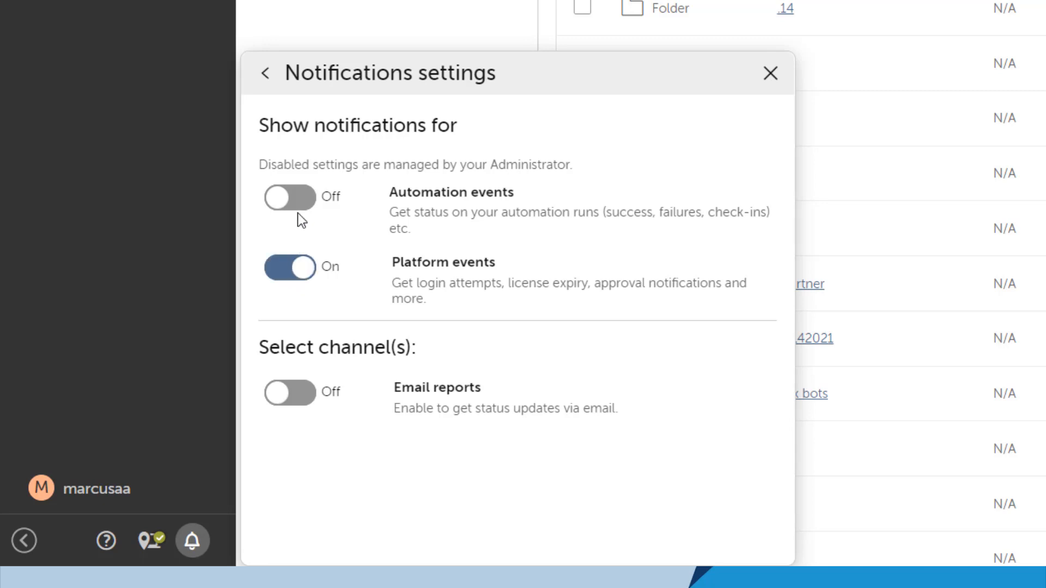
left_click(289, 196)
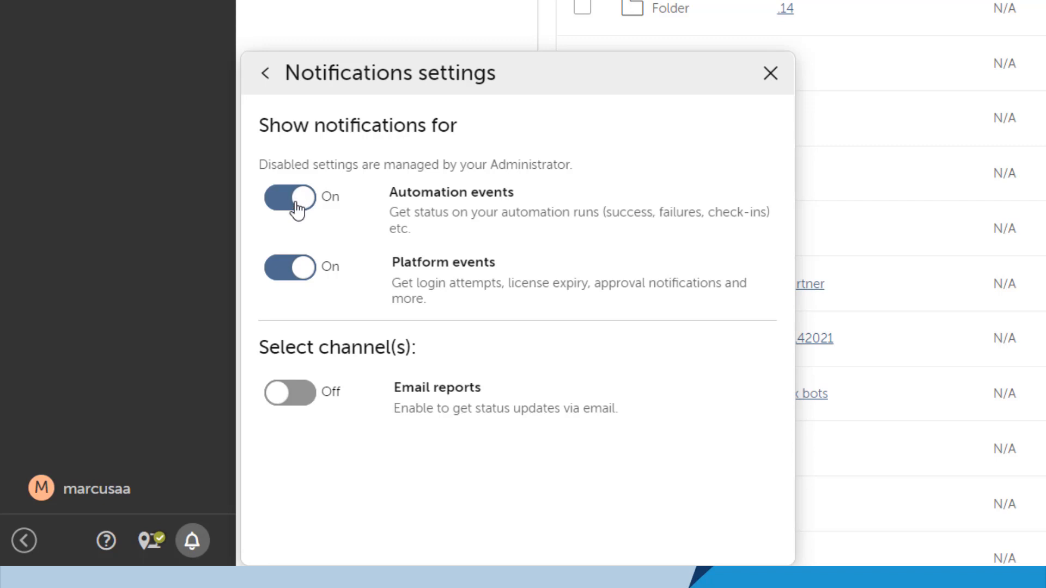
mouse_move(258, 336)
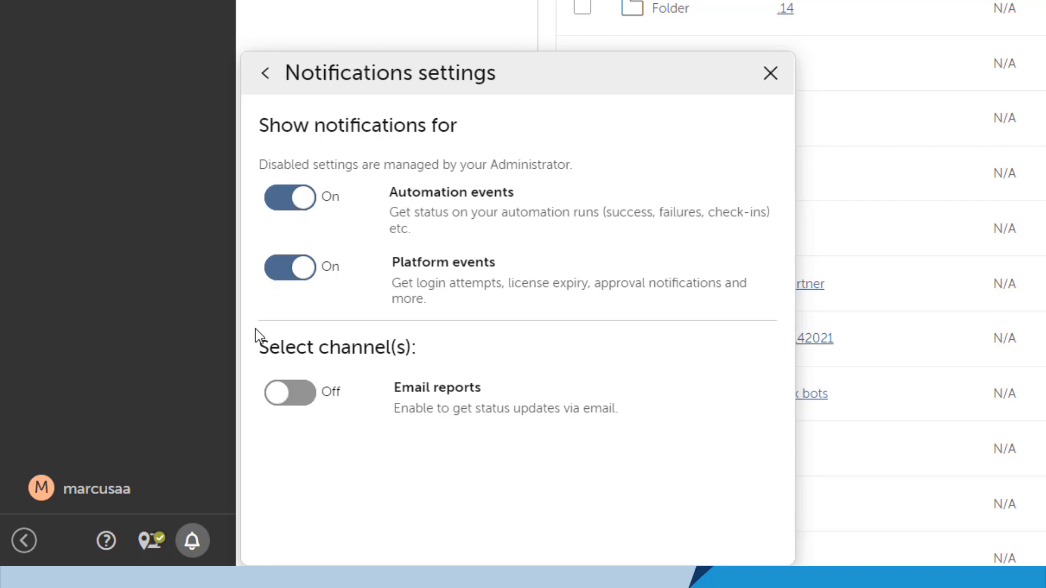
mouse_move(297, 401)
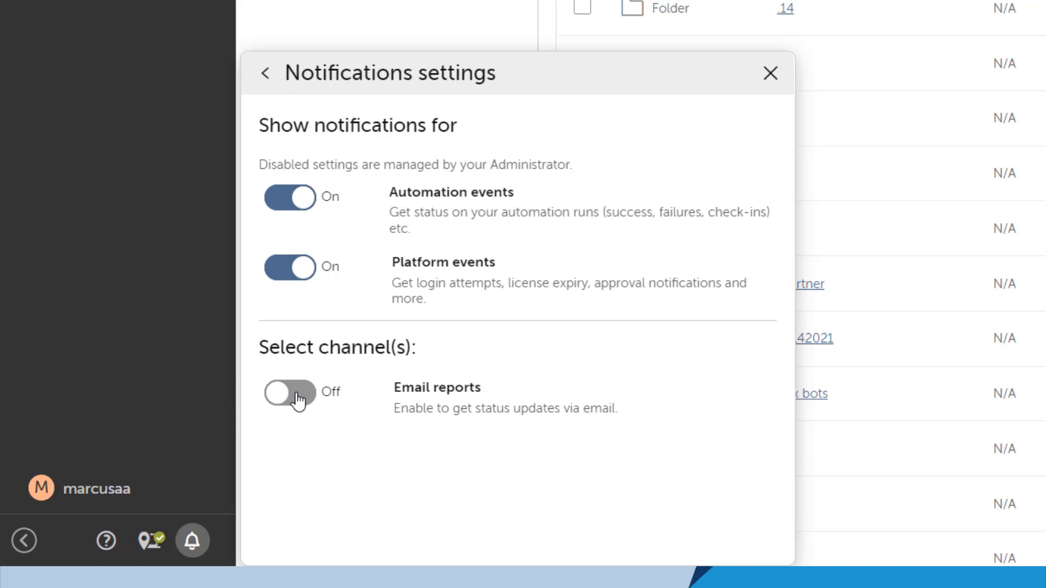
Toggle personal email reports on and back off, then sign out
left_click(289, 392)
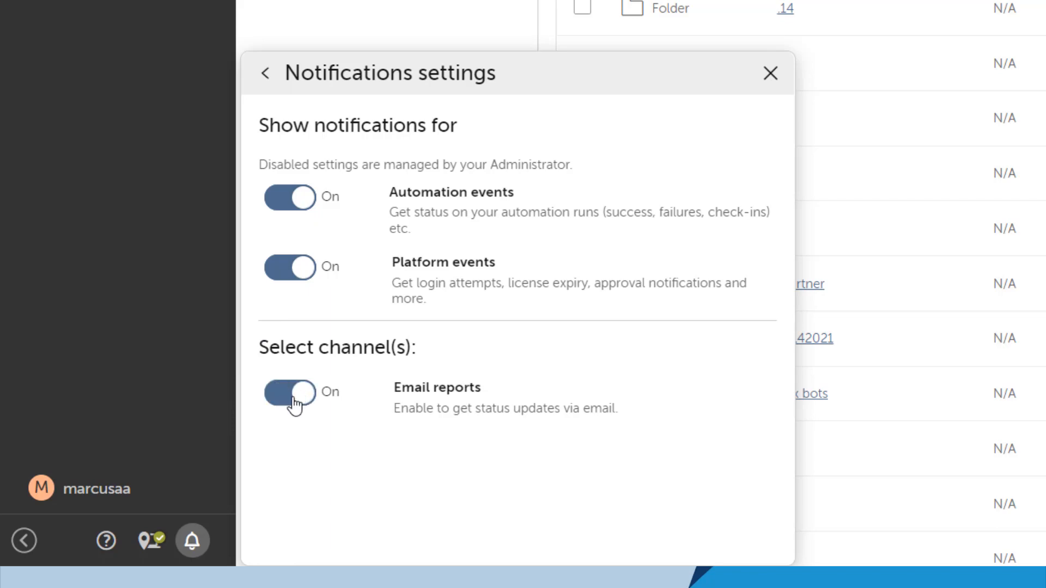
left_click(289, 392)
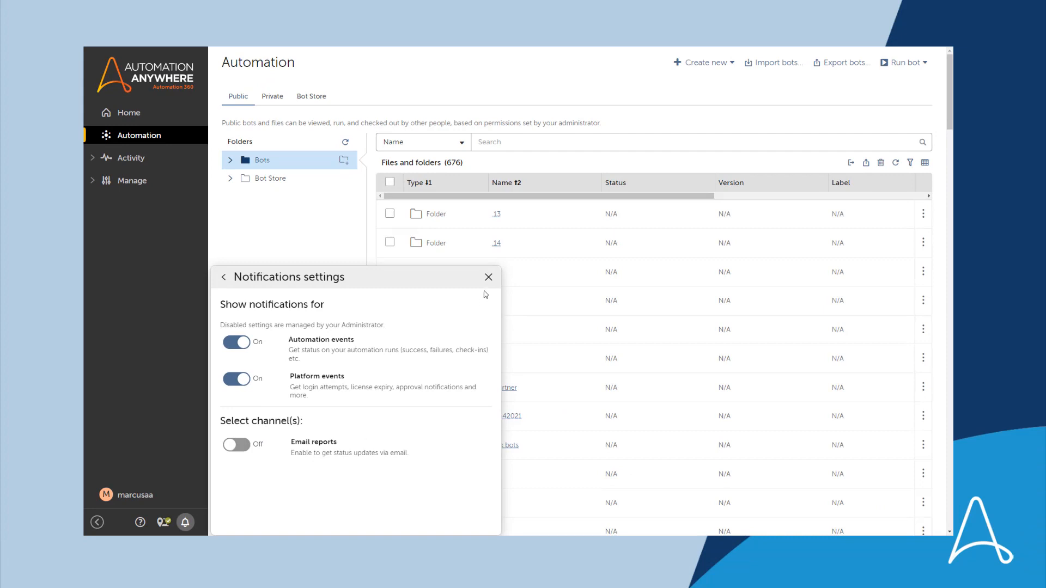
left_click(225, 277)
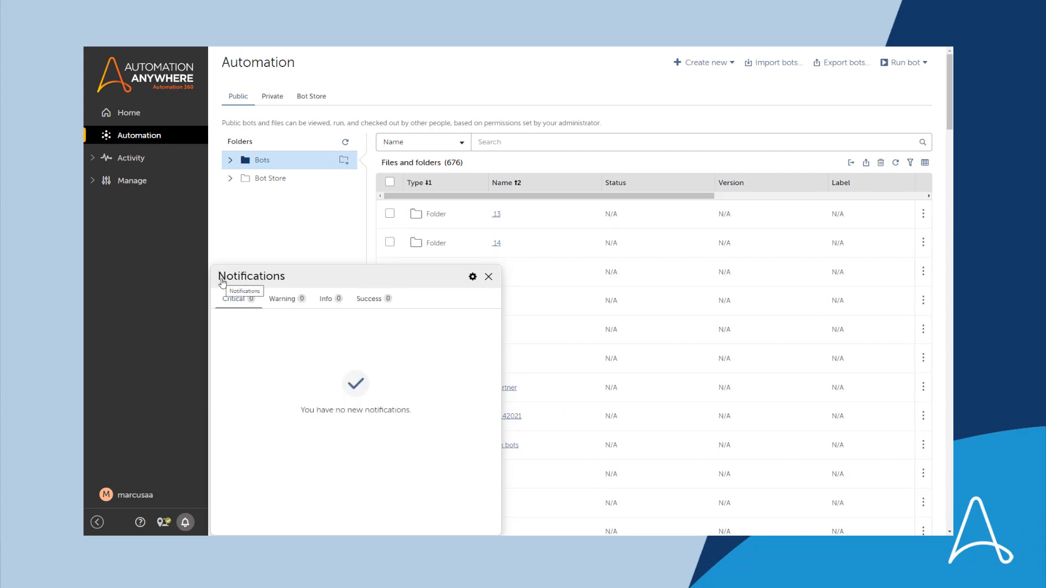
left_click(489, 277)
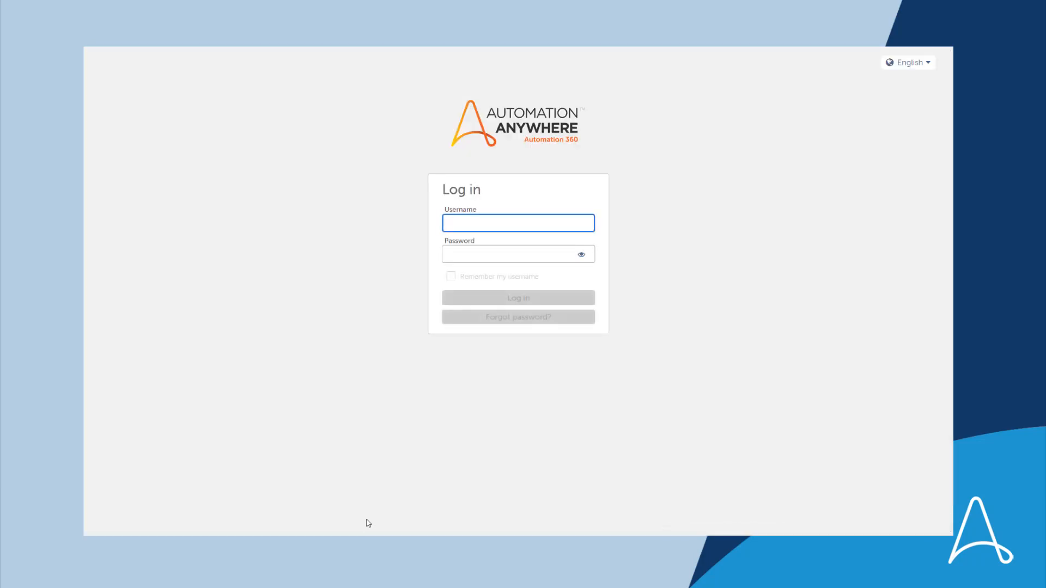
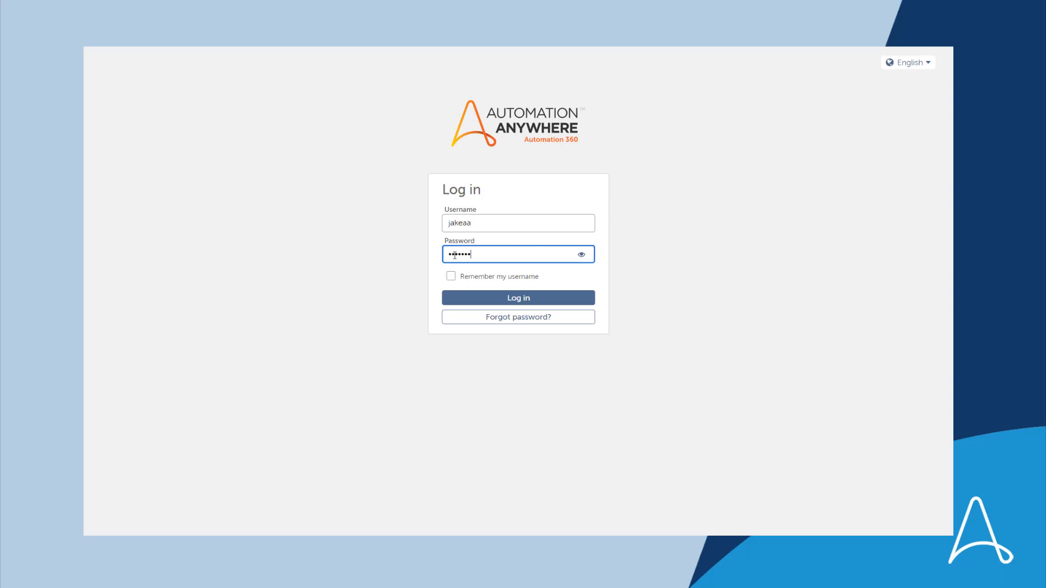
Log in as administrator jake and expand the Administration navigation menu
left_click(517, 297)
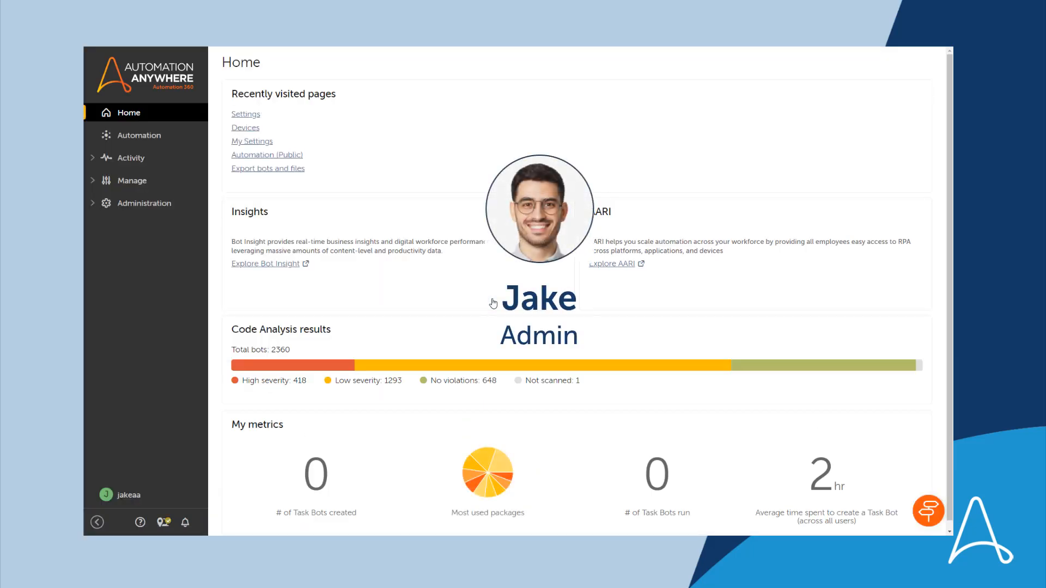
left_click(144, 203)
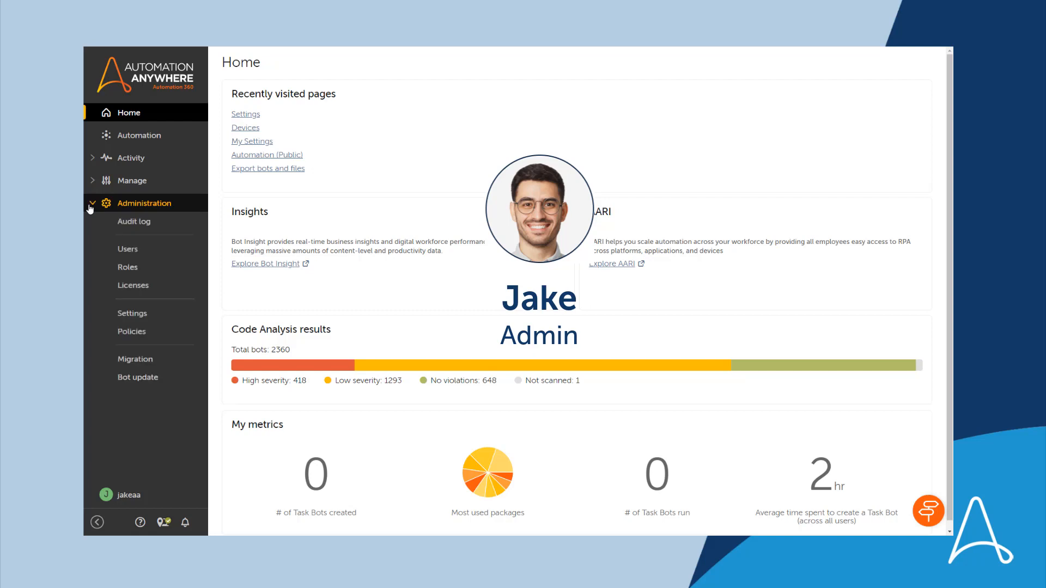
Edit the Administration Settings notification section, toggling all-users email reports off and back on
left_click(132, 312)
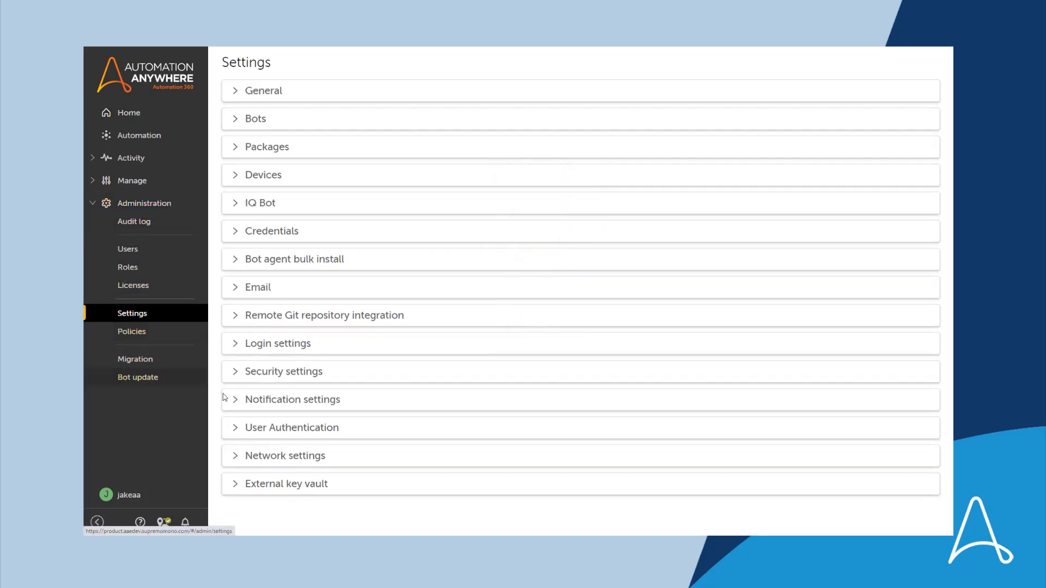
left_click(292, 399)
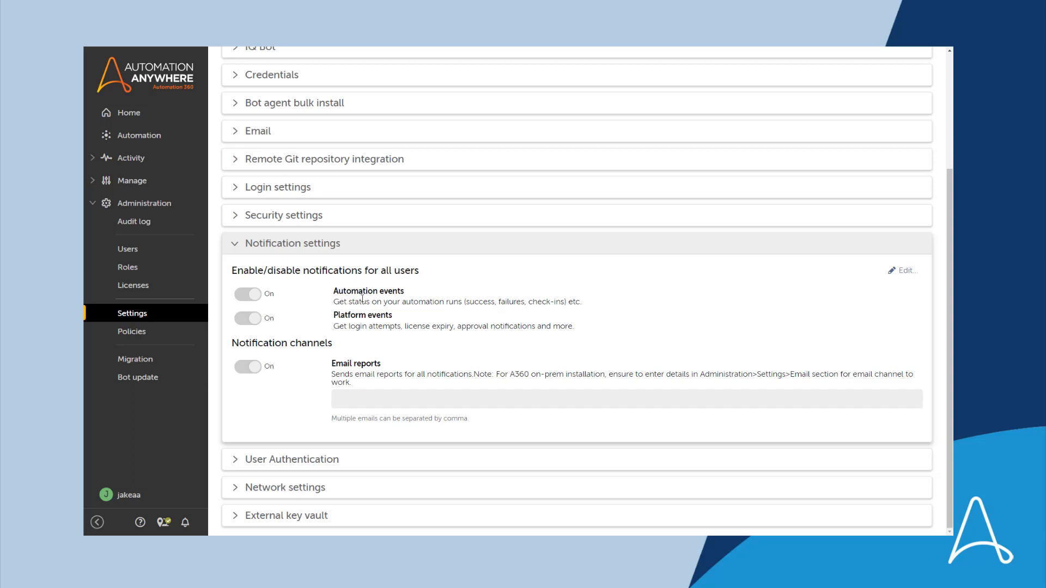
mouse_move(364, 387)
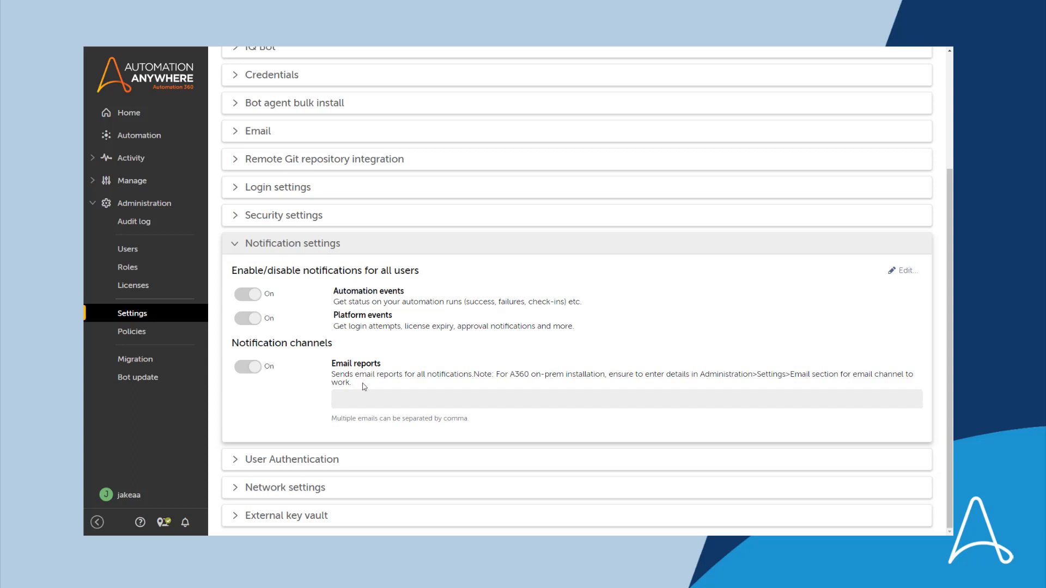
left_click(901, 270)
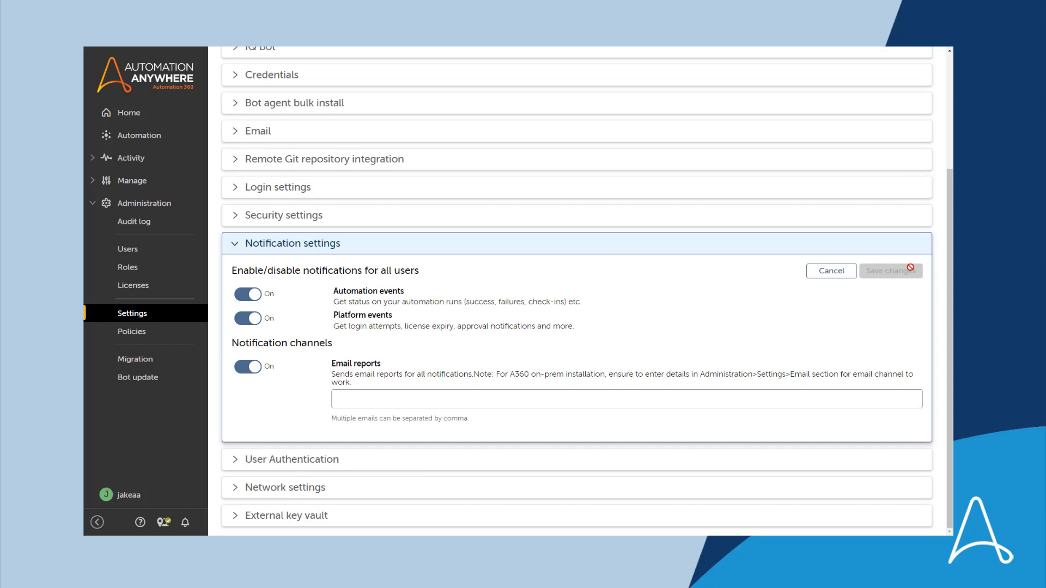
mouse_move(837, 288)
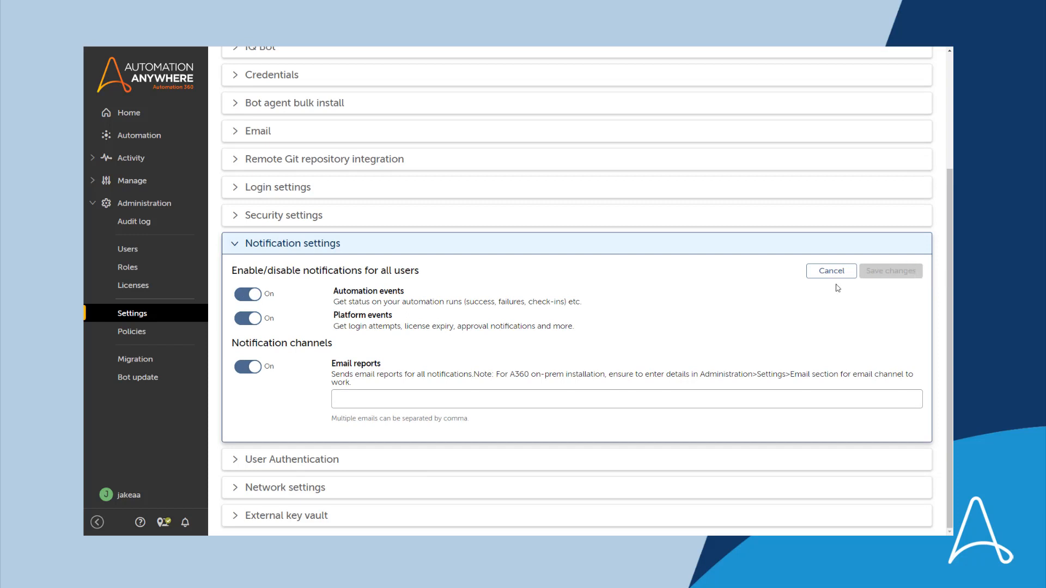
left_click(248, 366)
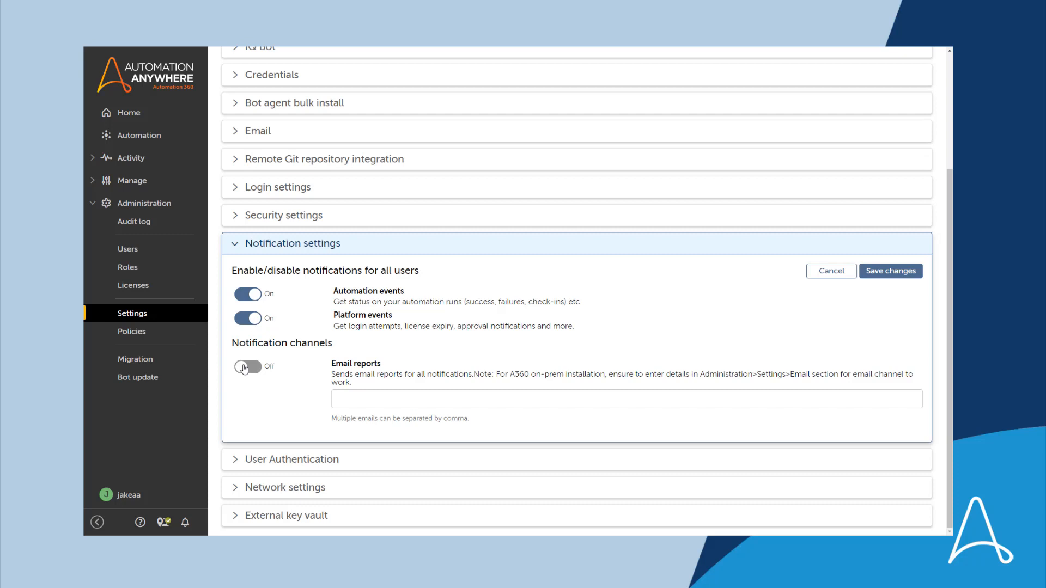
left_click(248, 366)
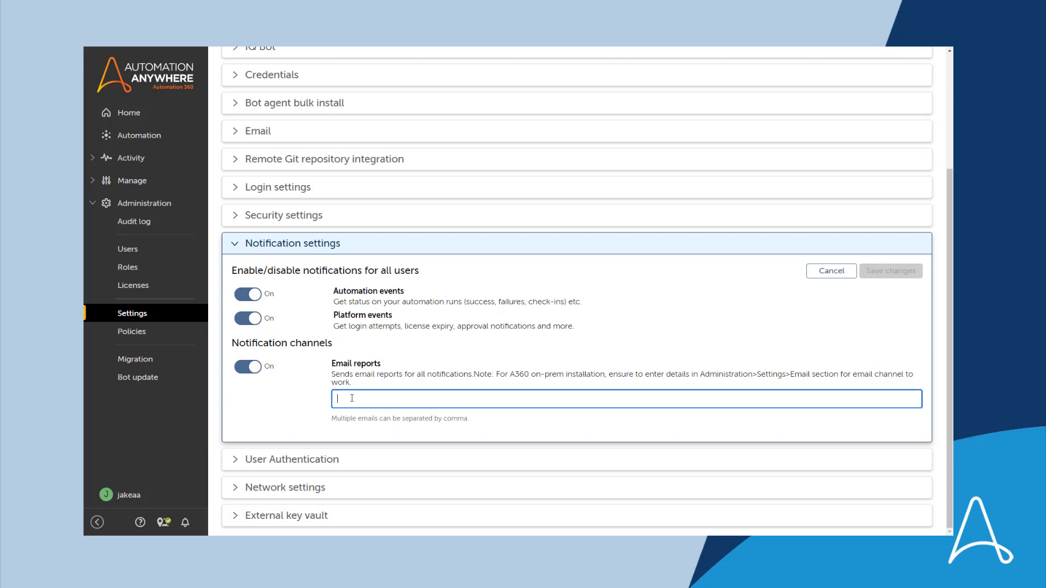
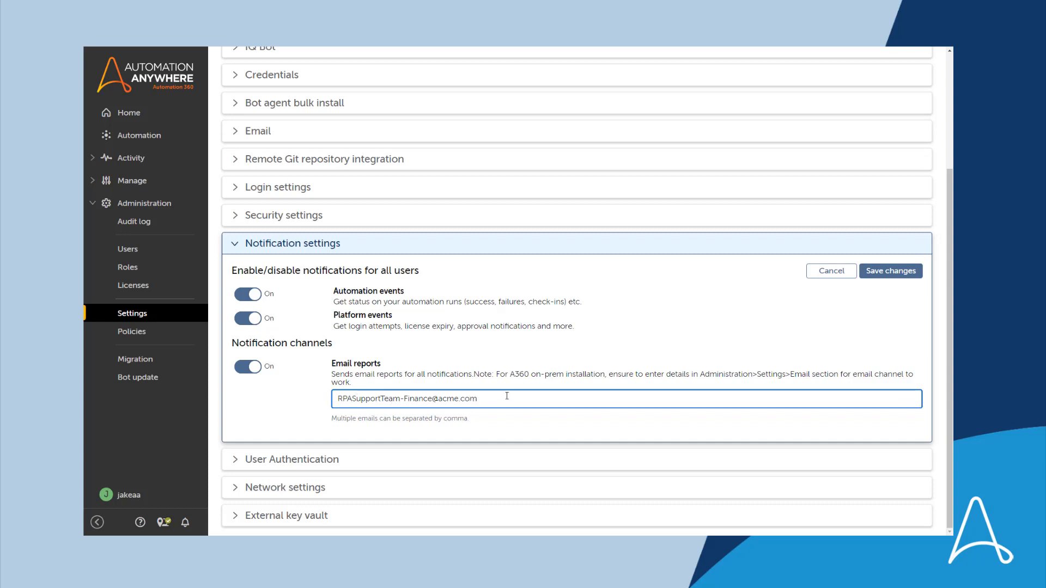
left_click(890, 271)
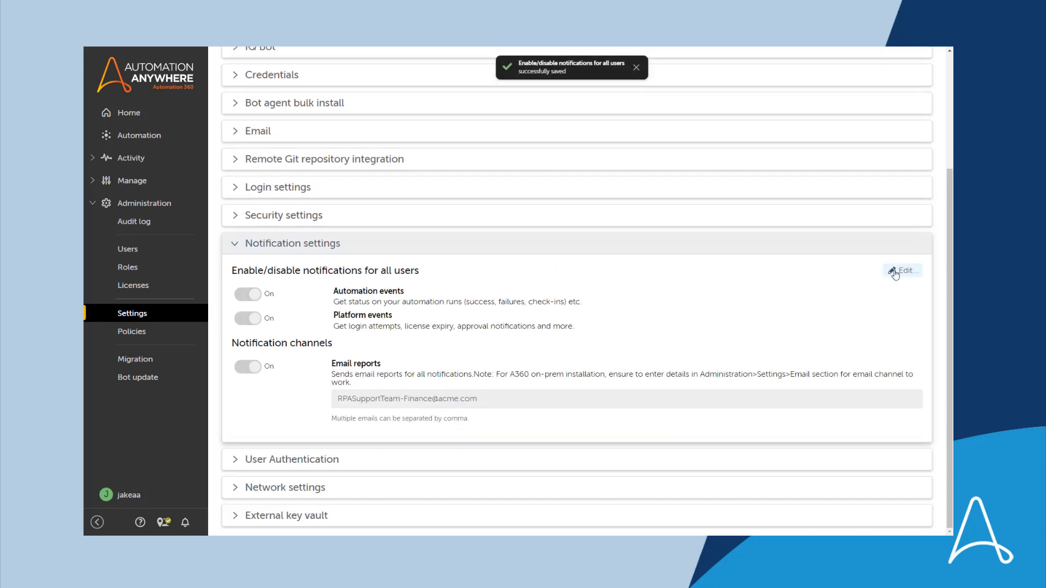